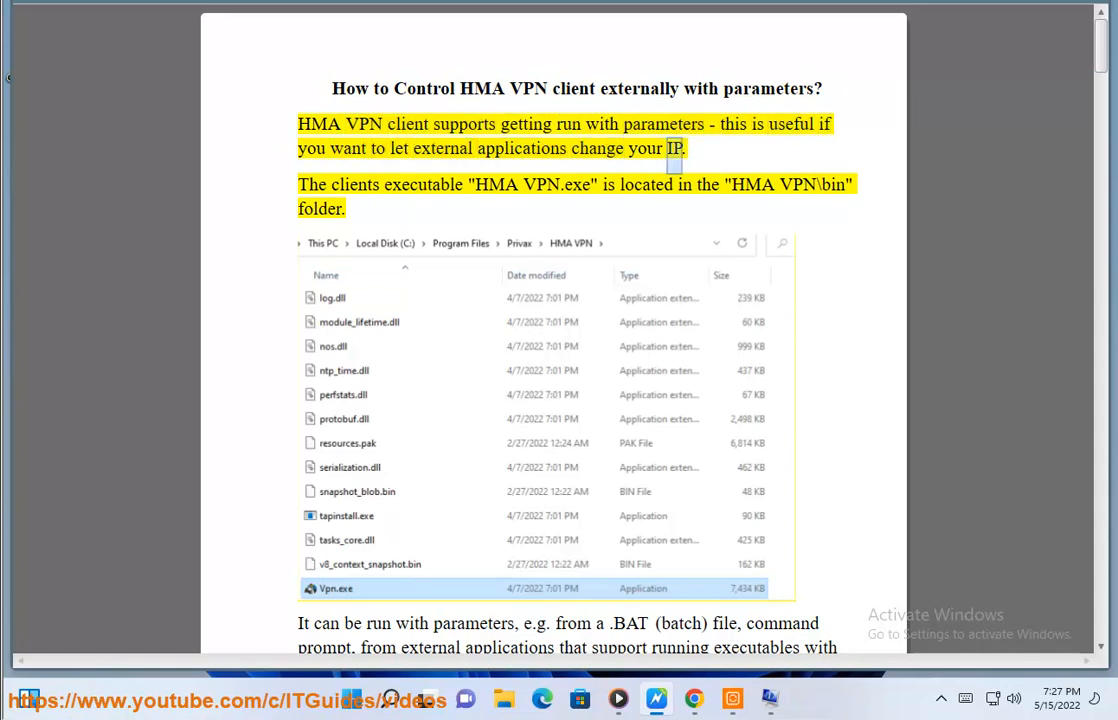
Step: Read further down the HMA VPN command-line parameters guide
{"action": "double_click", "coordinate": [751, 184]}
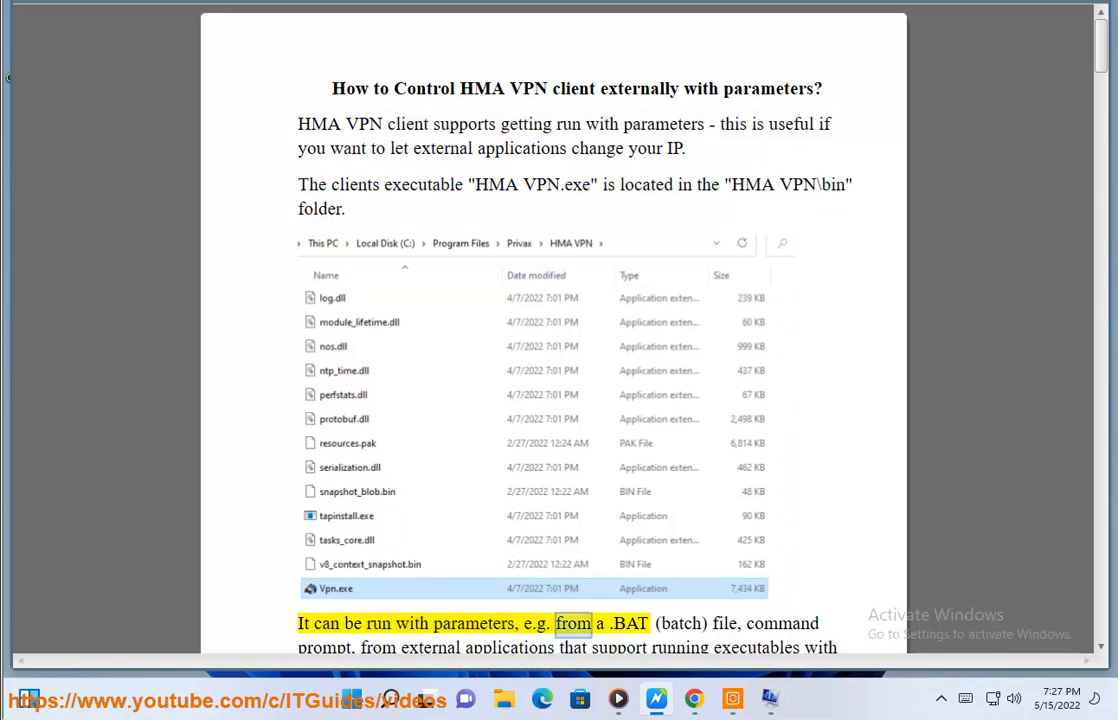
{"action": "scroll", "scroll_direction": "down", "scroll_amount": 3}
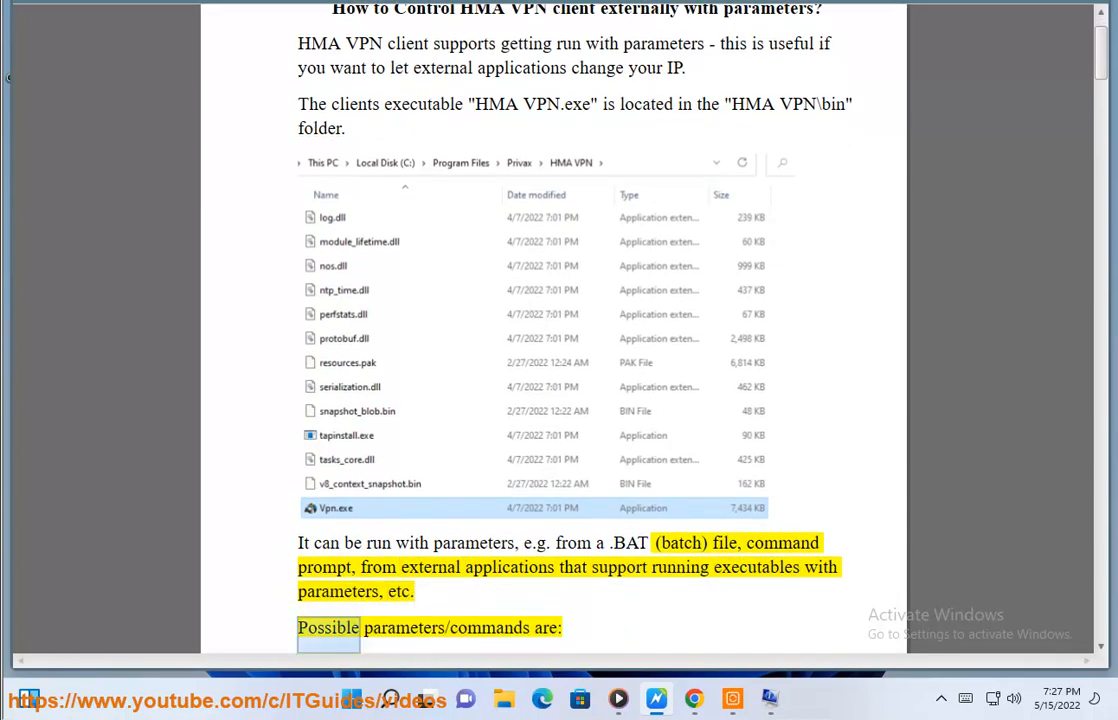
{"action": "scroll", "scroll_direction": "down", "scroll_amount": 3}
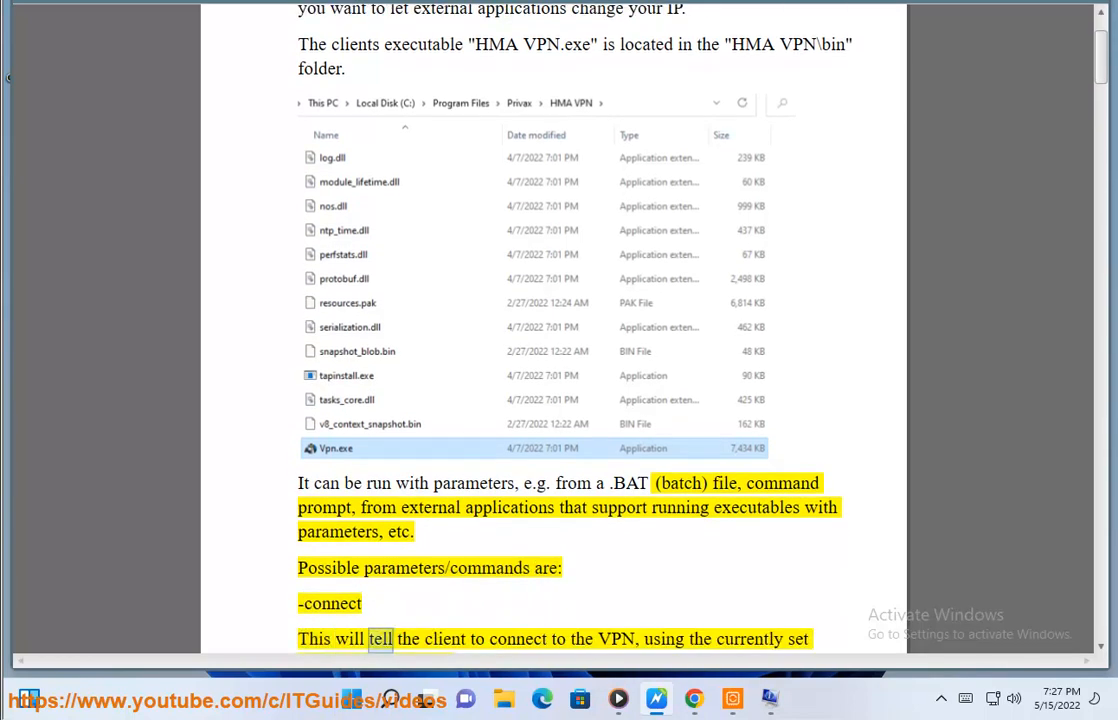
{"action": "scroll", "scroll_direction": "down", "scroll_amount": 3}
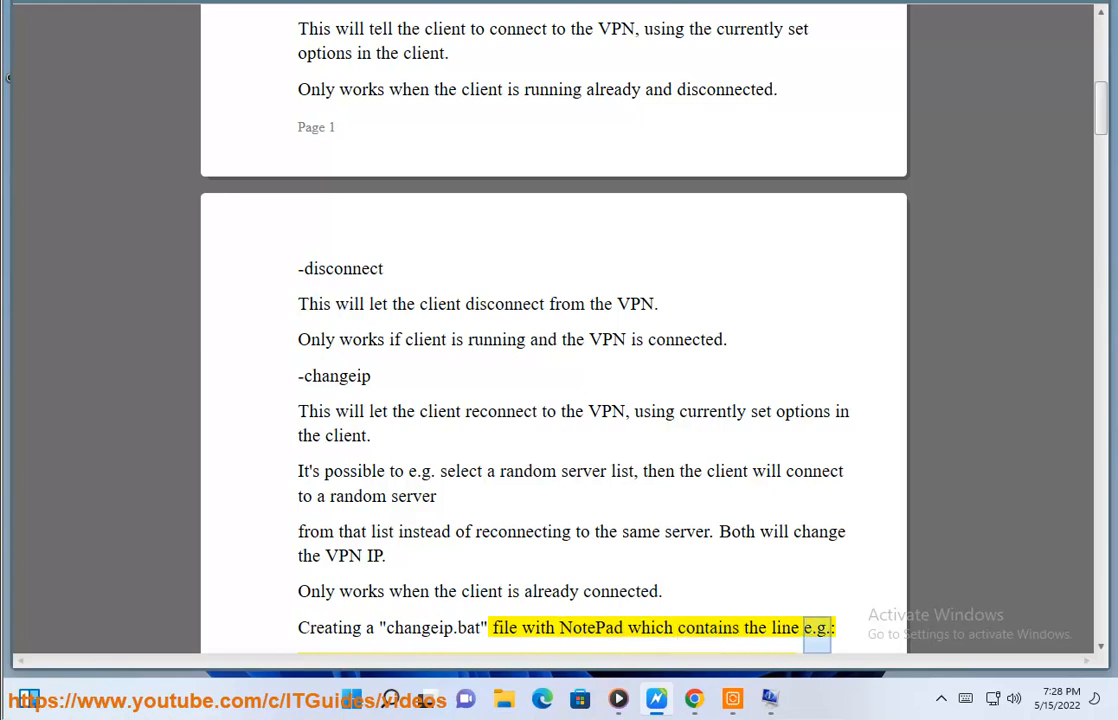
{"action": "scroll", "scroll_direction": "down", "scroll_amount": 3}
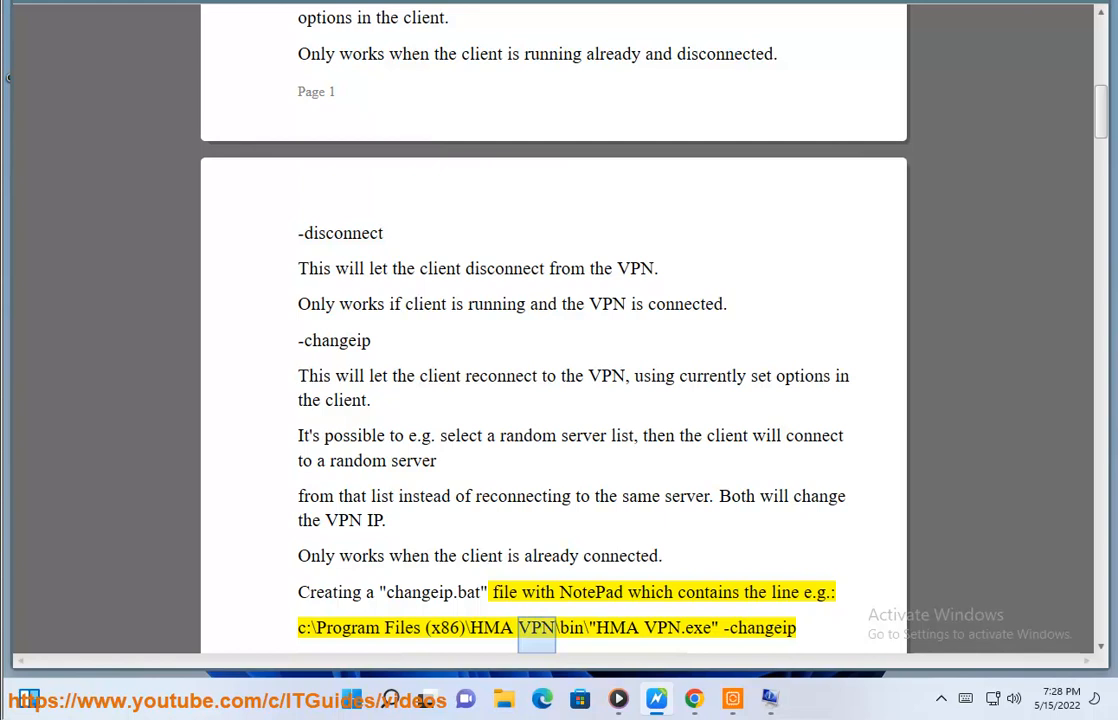
{"action": "scroll", "scroll_direction": "down", "scroll_amount": 3}
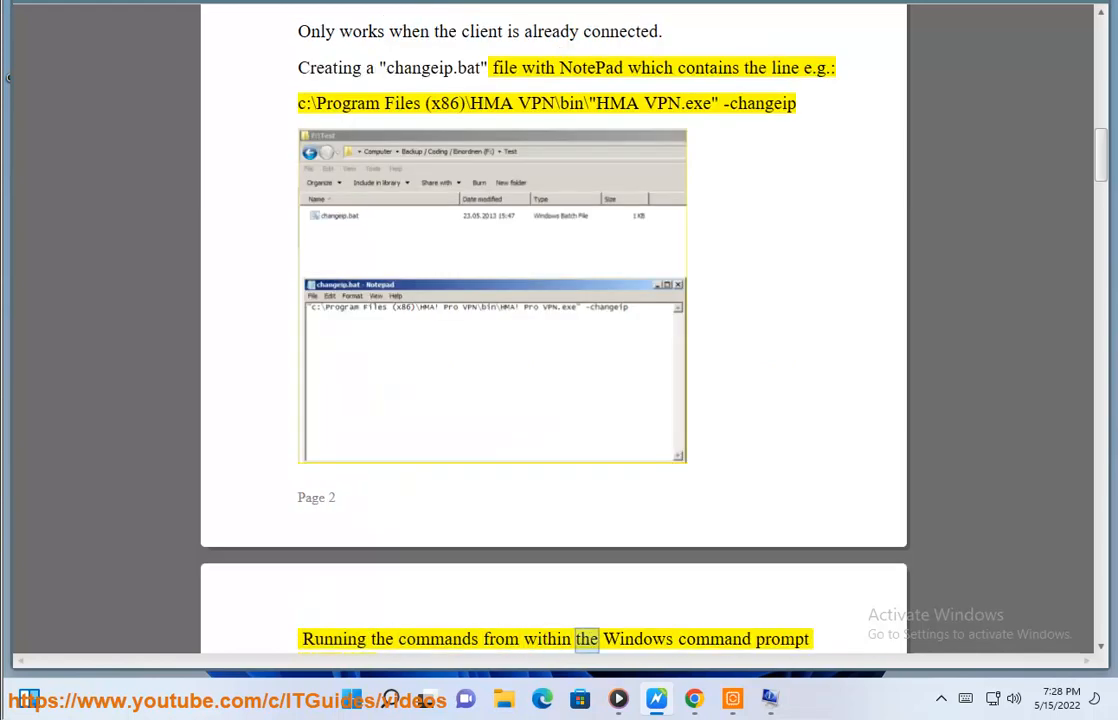
{"action": "scroll", "scroll_direction": "down", "scroll_amount": 3}
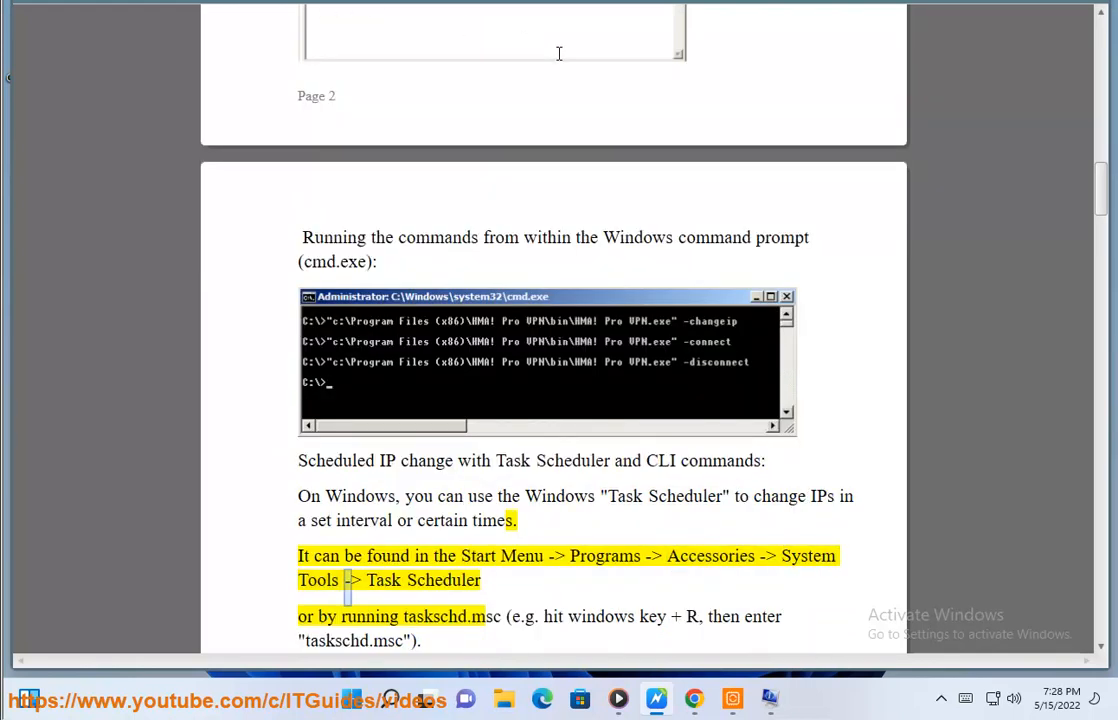
Step: Launch Task Scheduler from a Start search for 'TA' and reveal its Create Task action
{"action": "type", "text": "TA"}
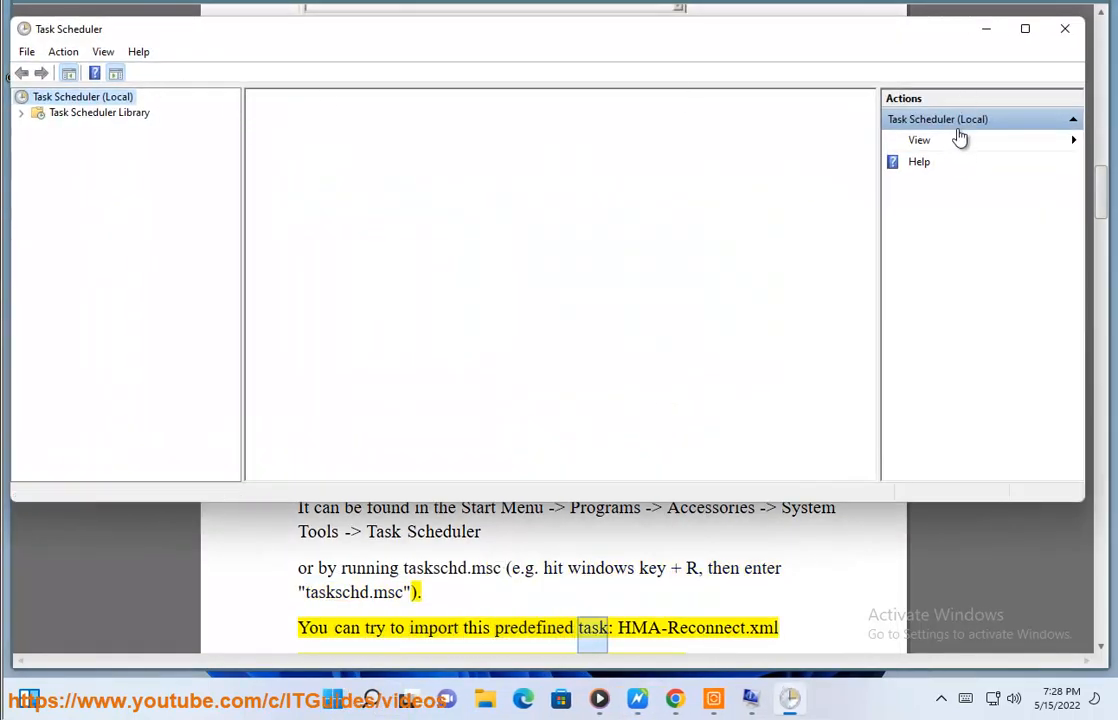
{"action": "left_click", "coordinate": [83, 96]}
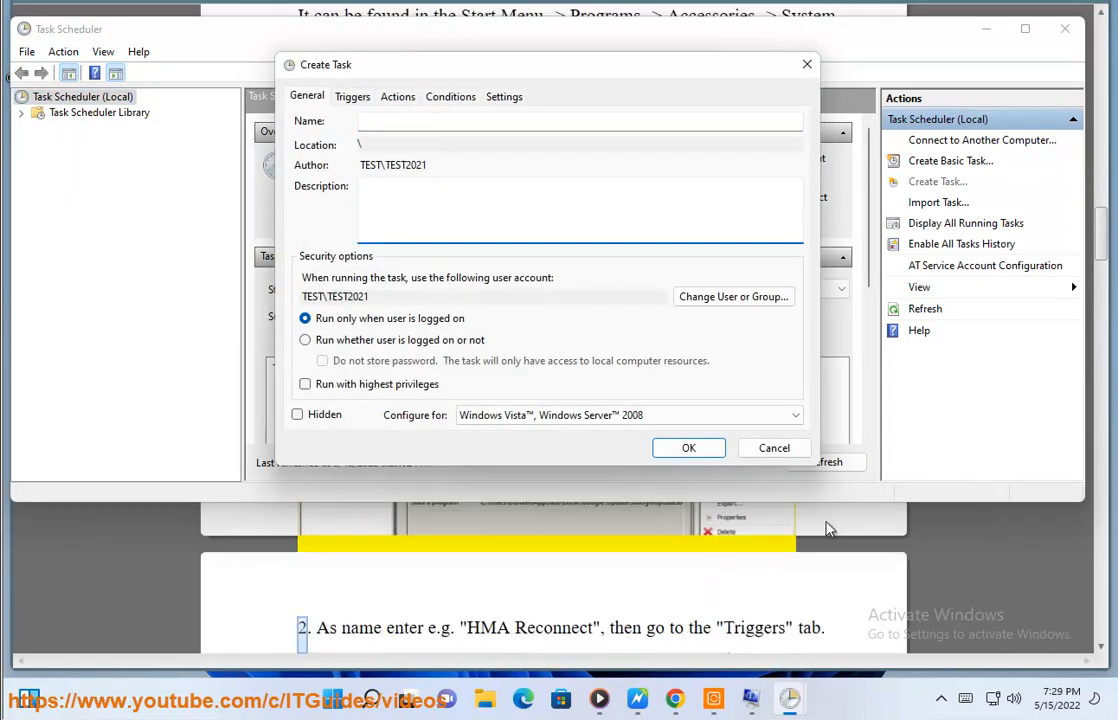
{"action": "scroll", "scroll_direction": "down", "scroll_amount": 3}
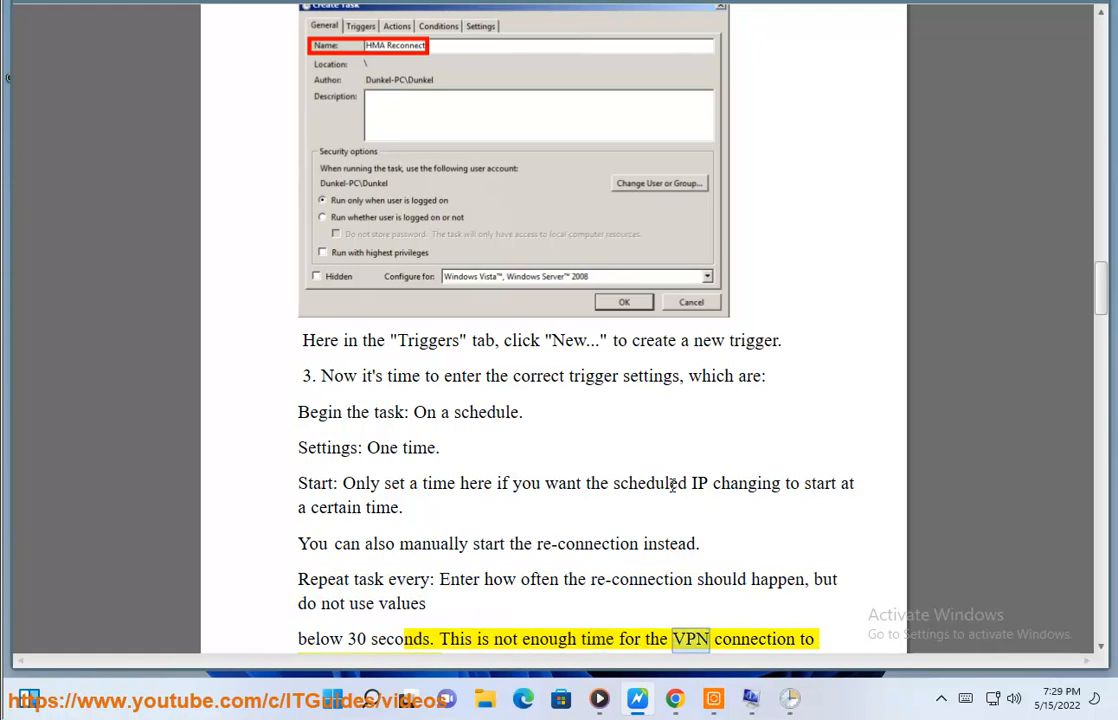
{"action": "scroll", "scroll_direction": "down", "scroll_amount": 3}
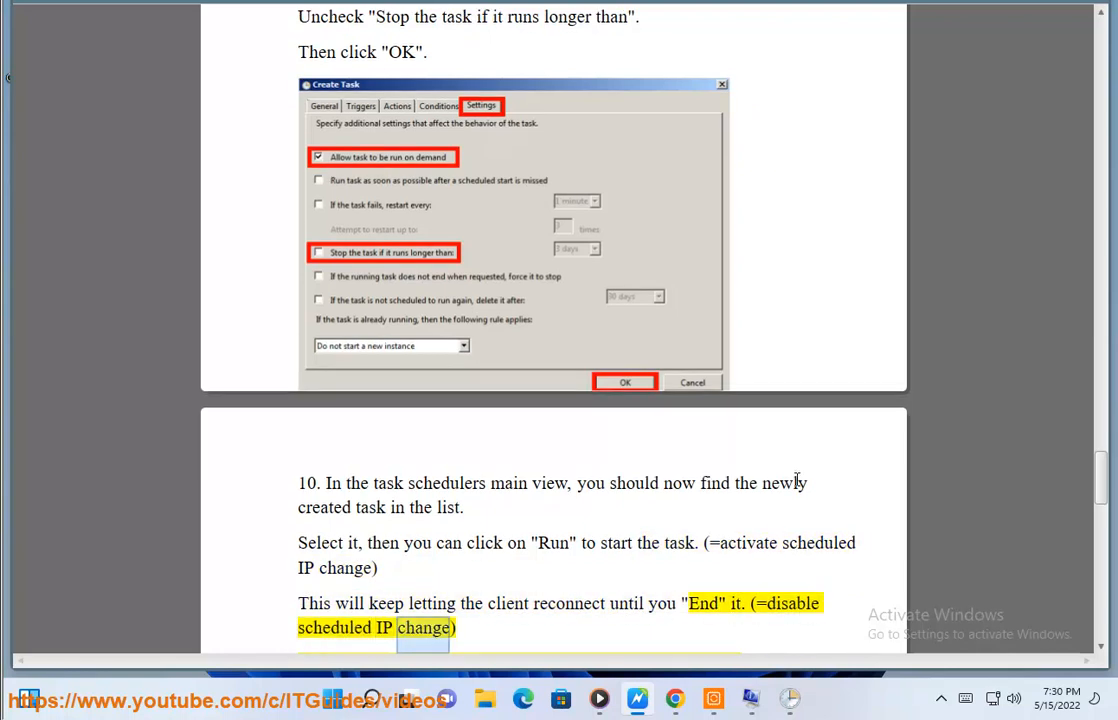
{"action": "scroll", "scroll_direction": "down", "scroll_amount": 3}
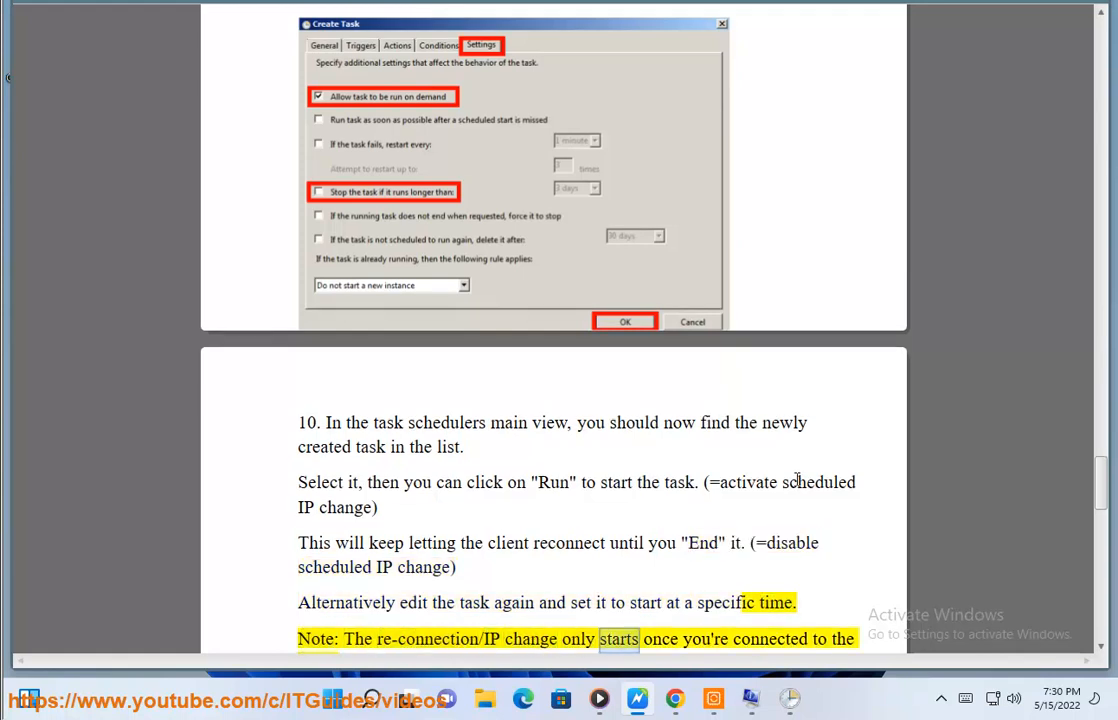